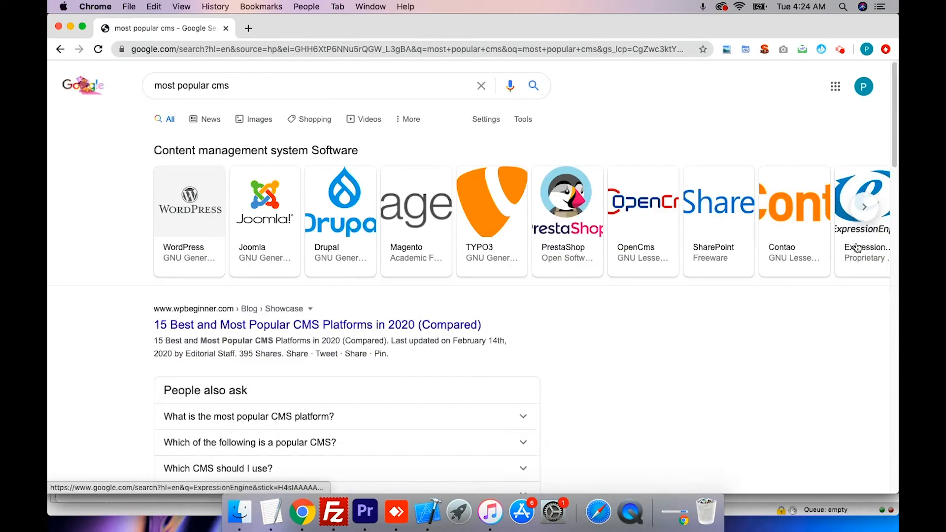
Review the flight search page, scrolling through the existing Goa departure results
click(865, 207)
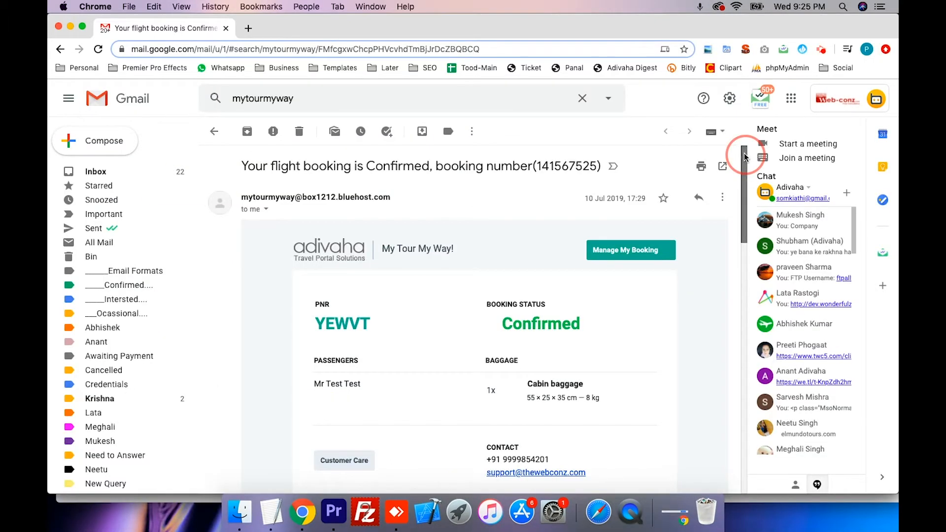
scroll(down, 3)
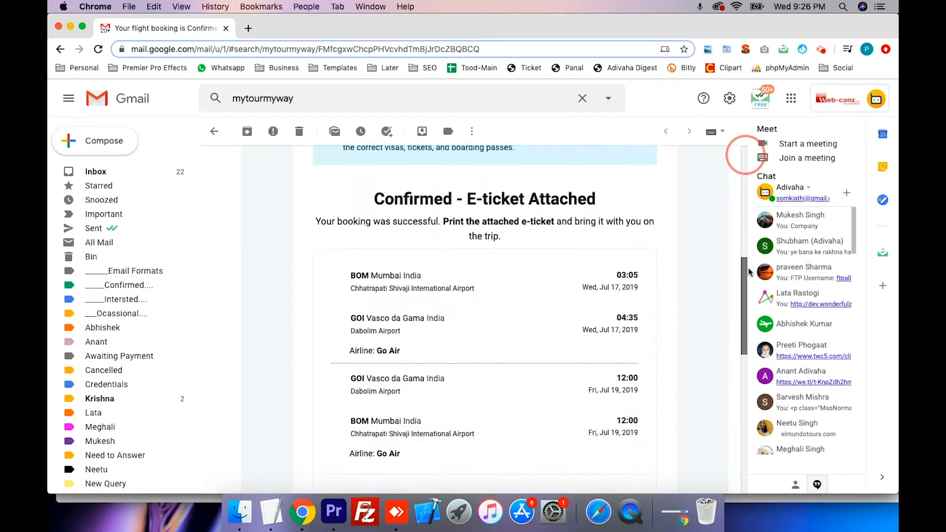
scroll(down, 3)
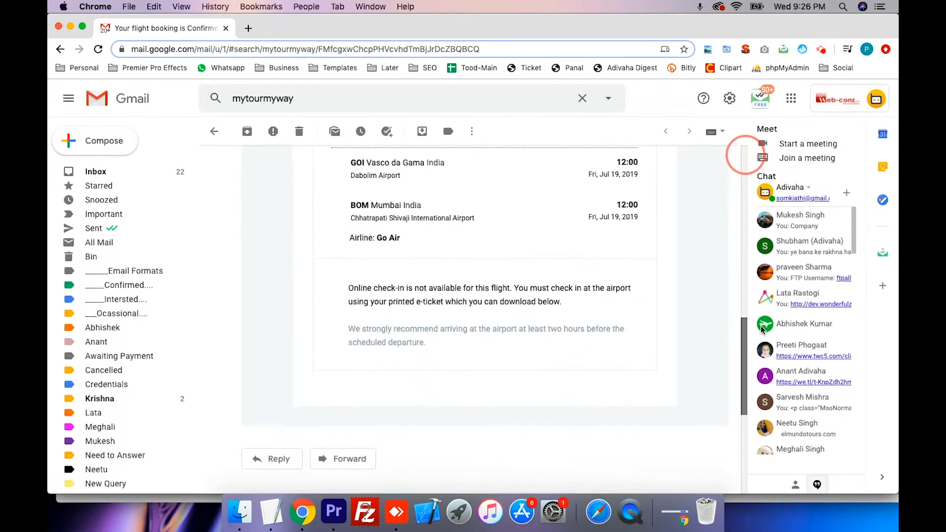
scroll(down, 3)
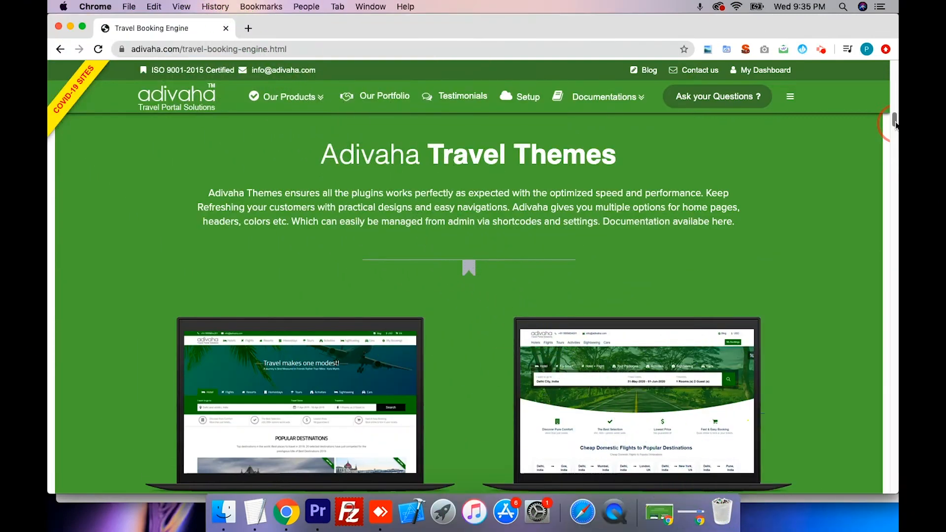
scroll(down, 3)
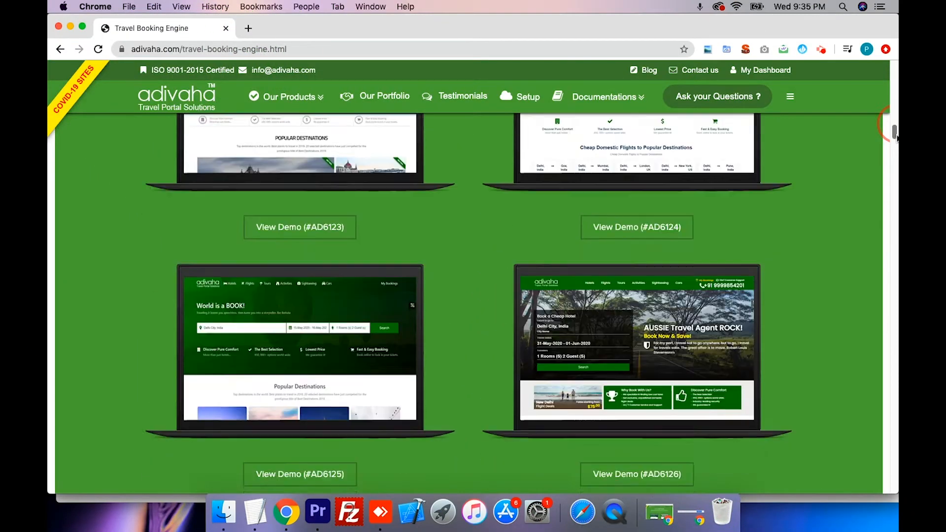
scroll(down, 3)
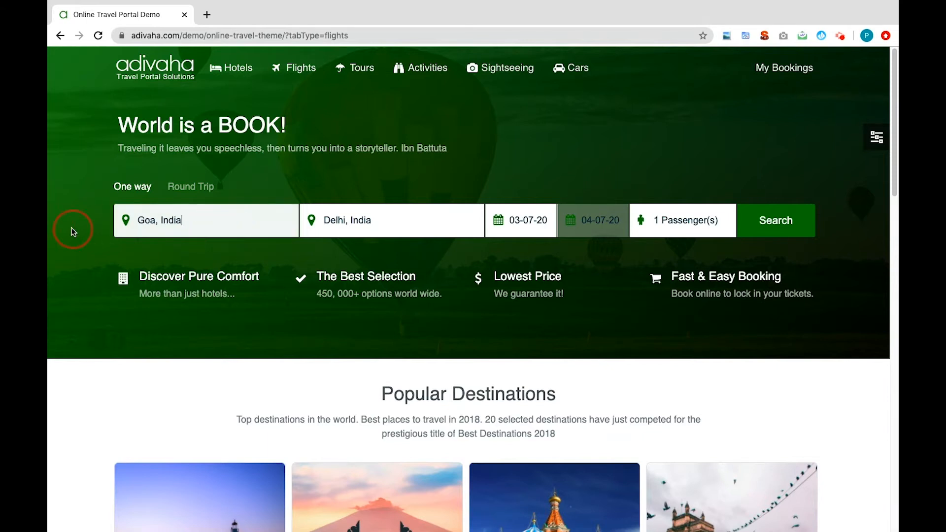
Change the departure city to Chandigarh, India and search one-way flights to Delhi
double_click(158, 220)
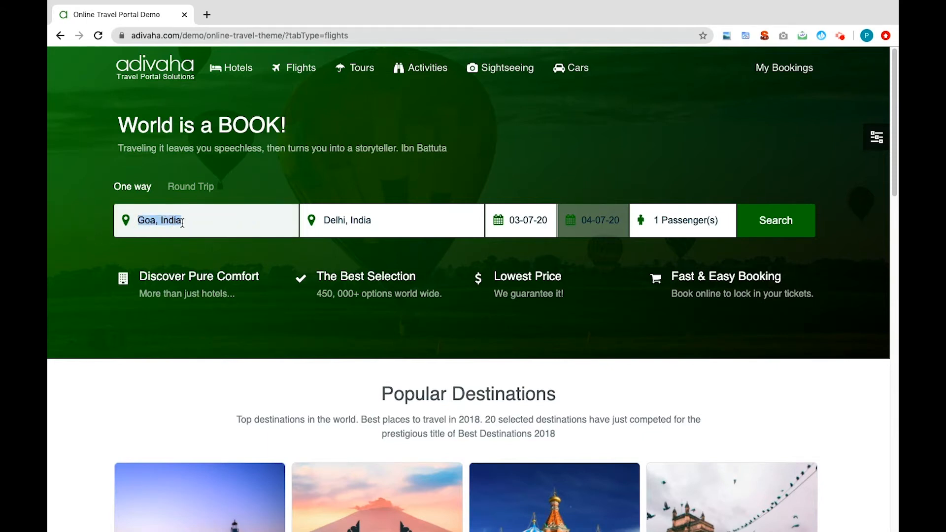
text(Chandi)
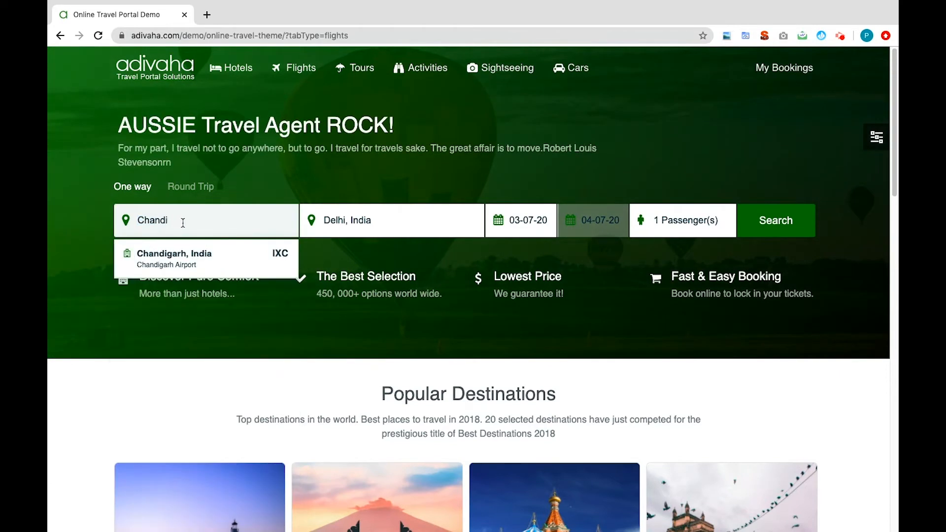
click(176, 254)
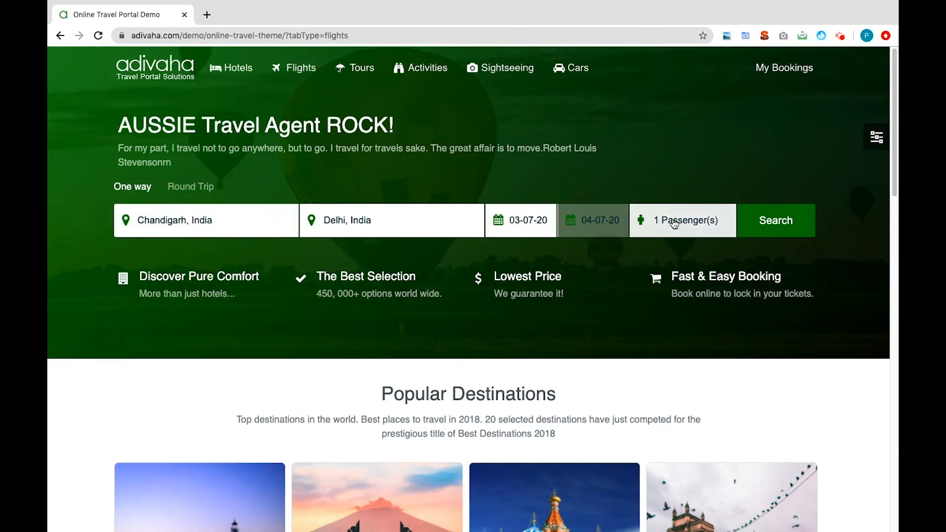
click(776, 219)
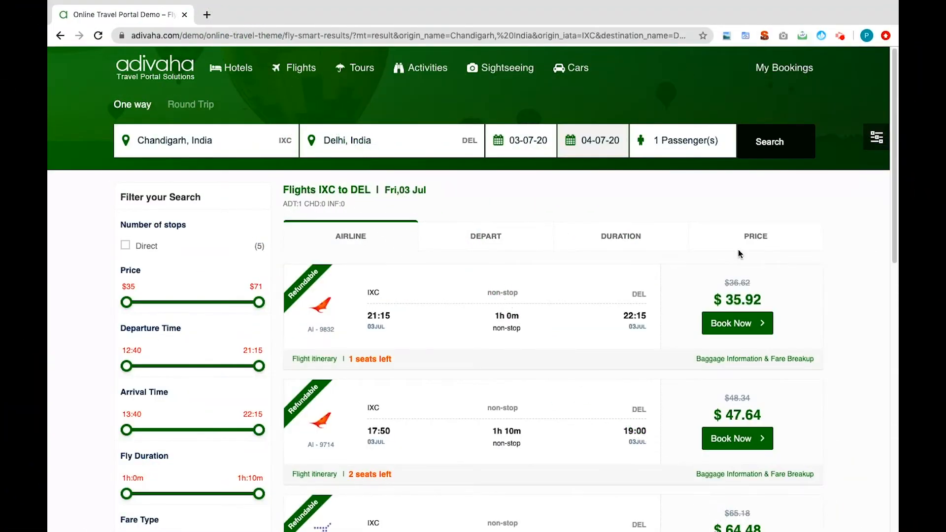
Book the first $35.92 non-stop AI-9832 flight departing Chandigarh at 21:15
scroll(down, 3)
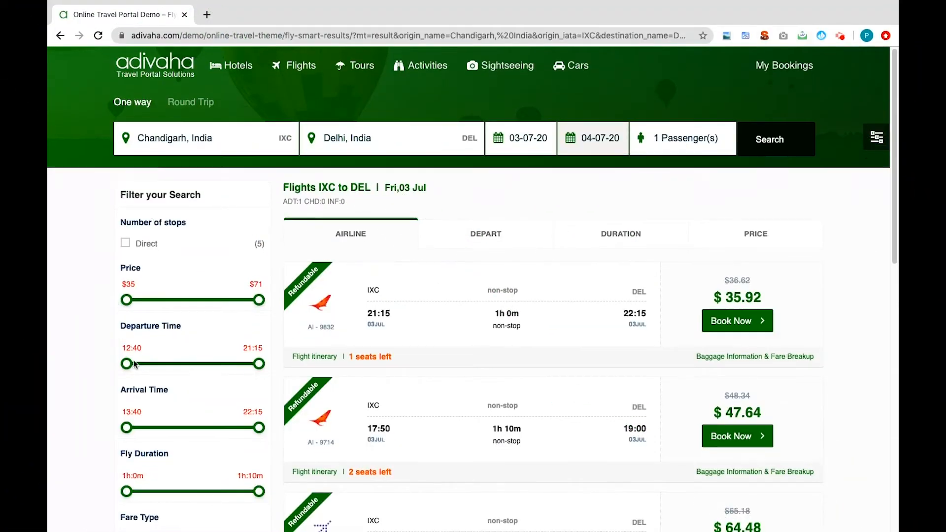
scroll(down, 3)
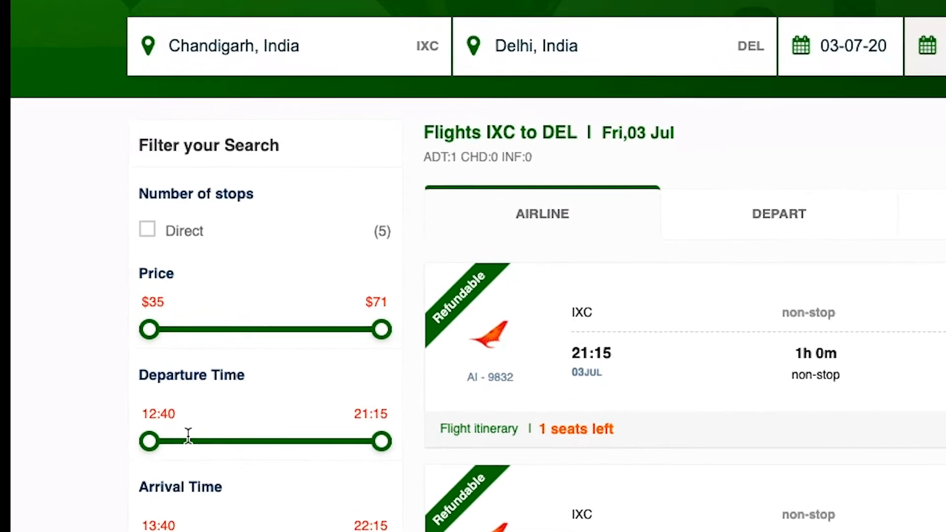
scroll(down, 3)
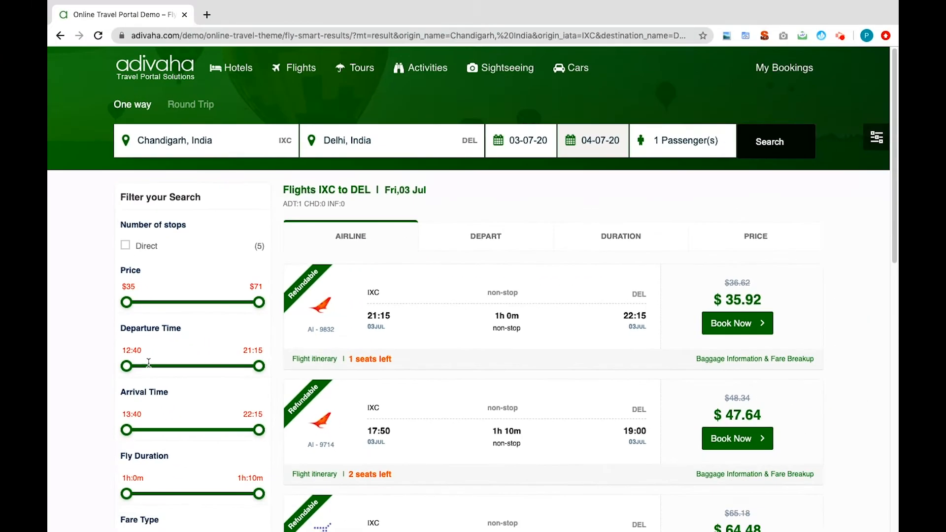
click(737, 324)
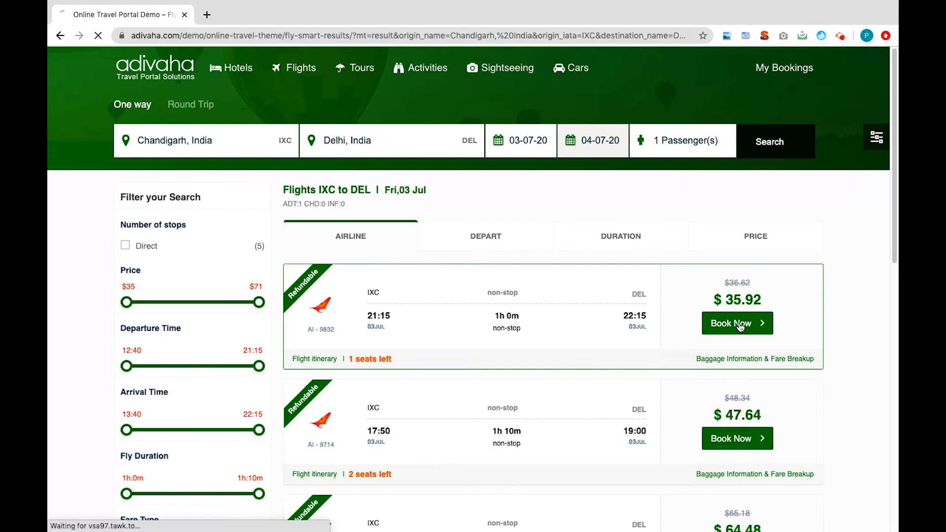
Accept the Terms & Conditions and confirm the $35.92 AI-9832 booking
click(737, 323)
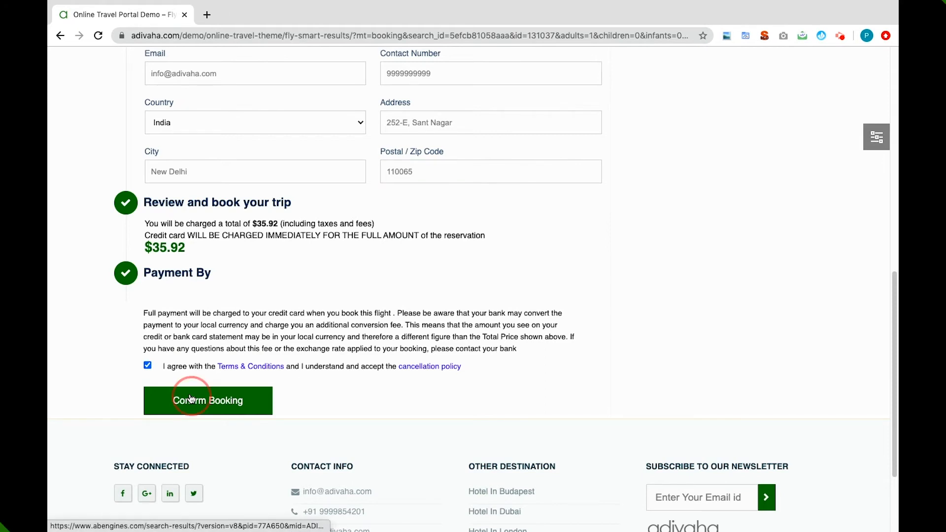
click(208, 401)
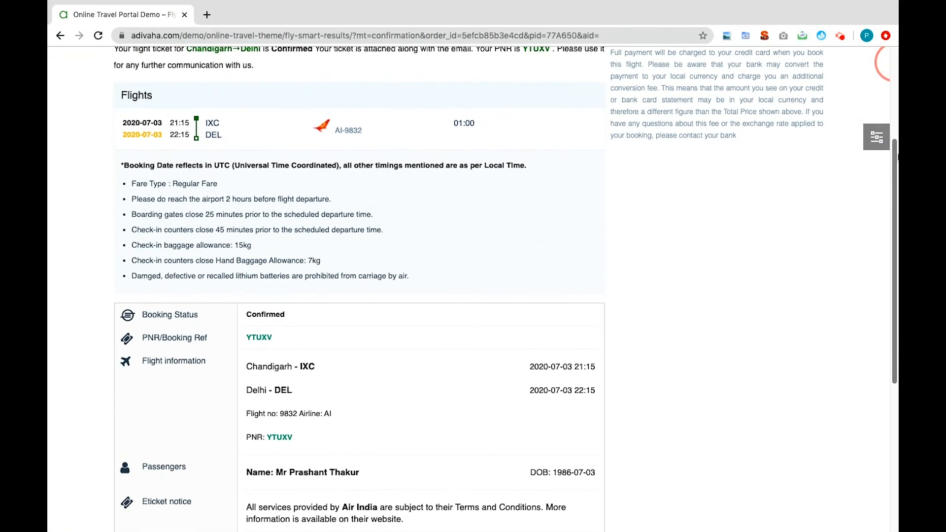
scroll(down, 3)
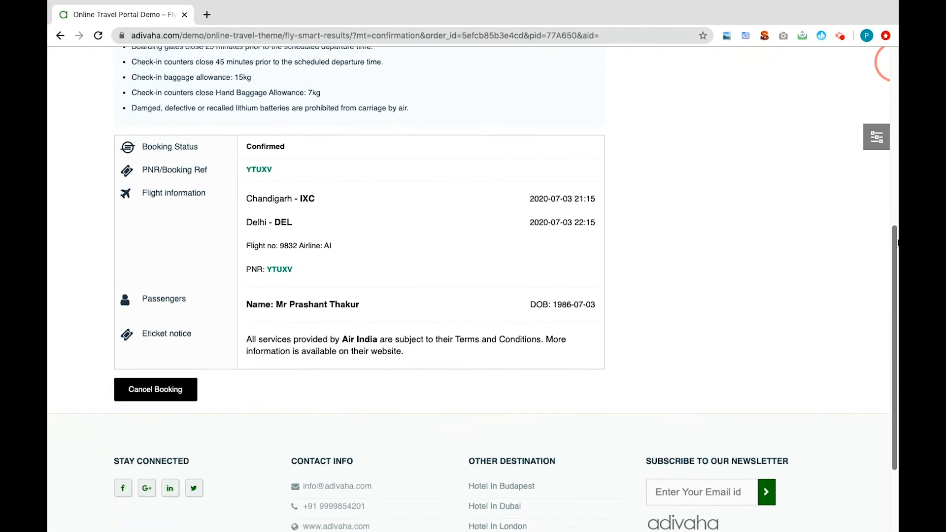
scroll(down, 3)
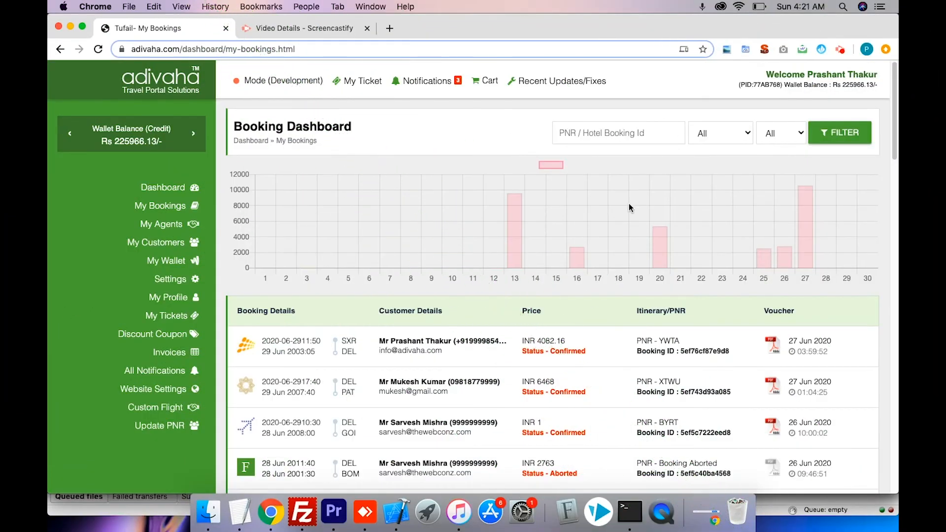
mouse_move(754, 309)
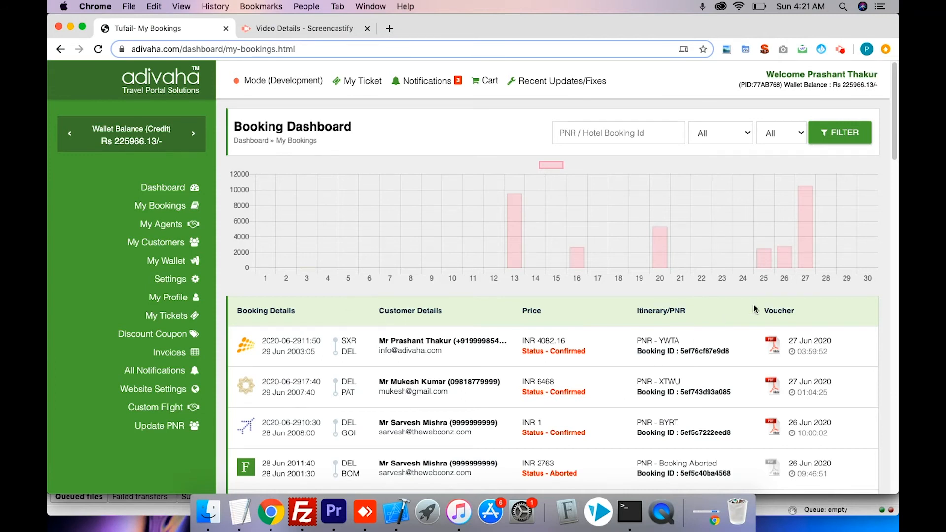